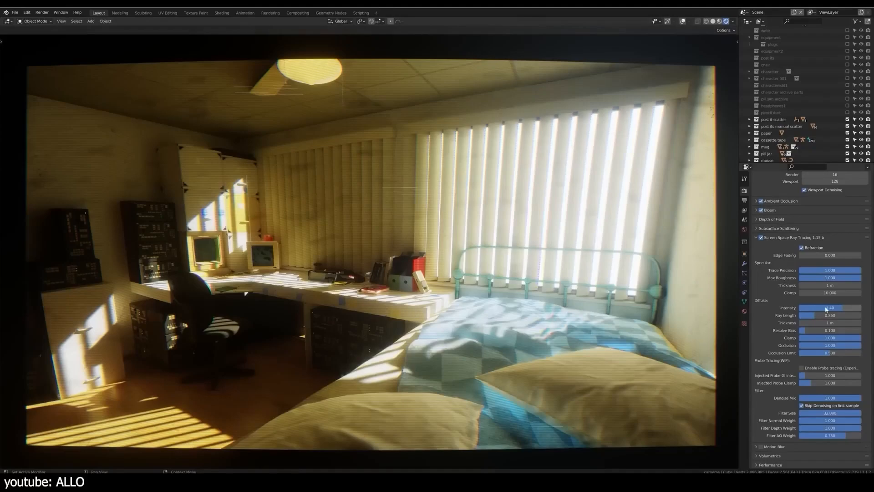
Adjust Blender's ray-traced diffuse lighting, then set the D5 road's UV Stretch X to 0.15.
click(830, 308)
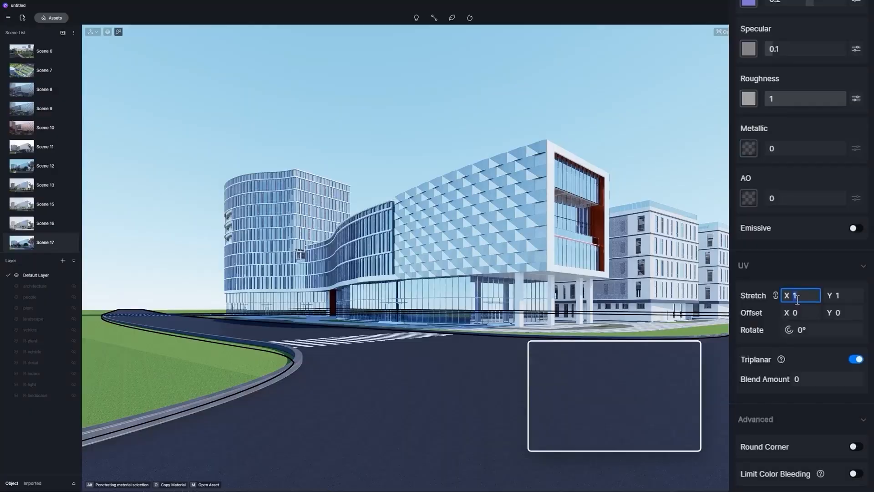
text(0.15)
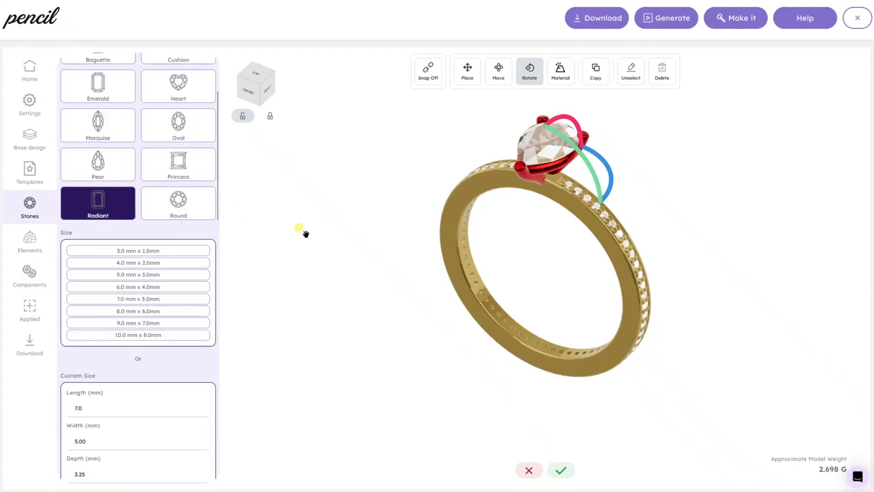
Change the centre stone to Heart and sign up for a new Pencil account.
click(179, 86)
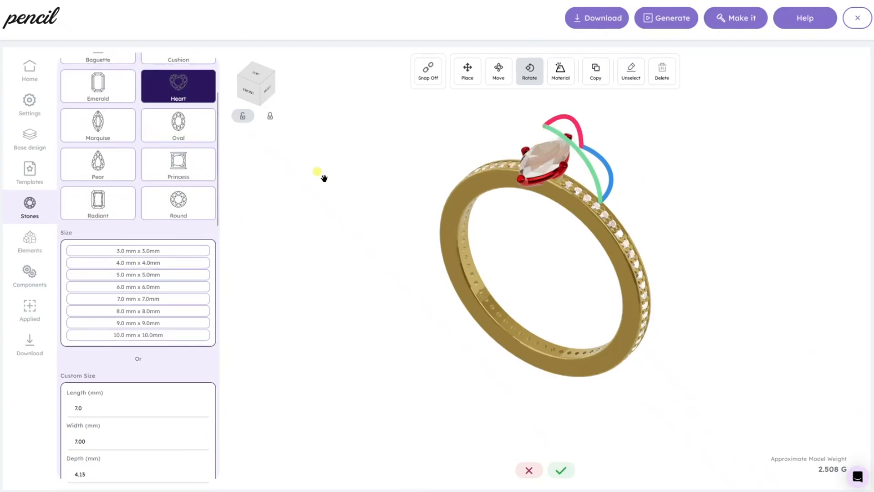
click(97, 163)
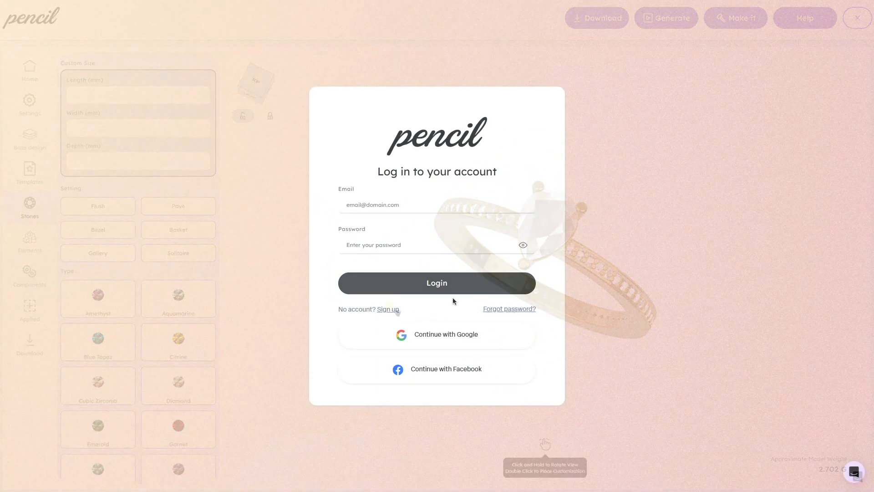
click(388, 310)
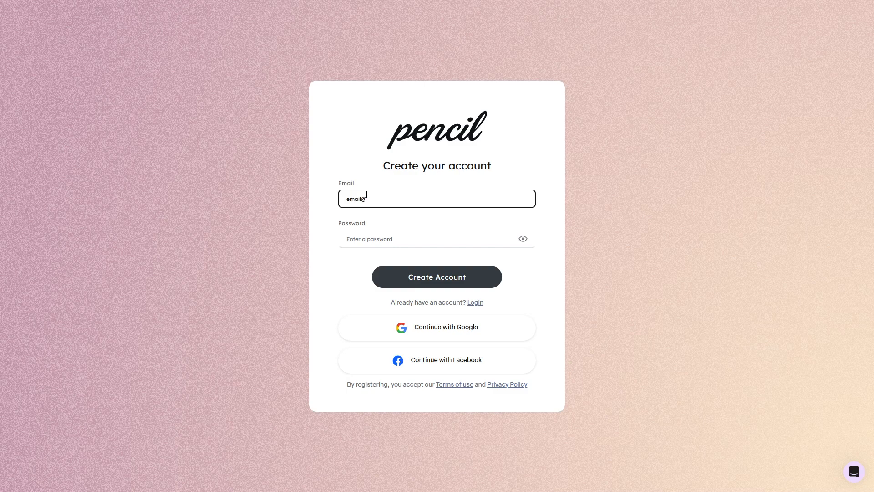
click(437, 238)
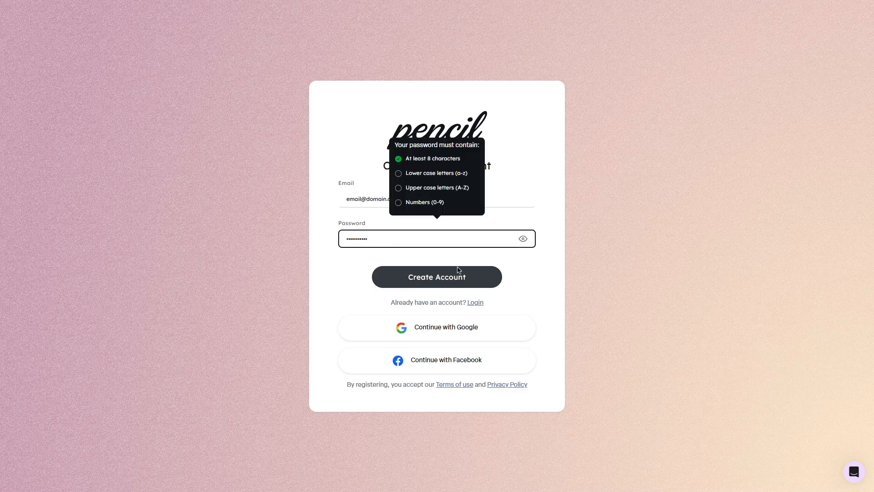
click(437, 277)
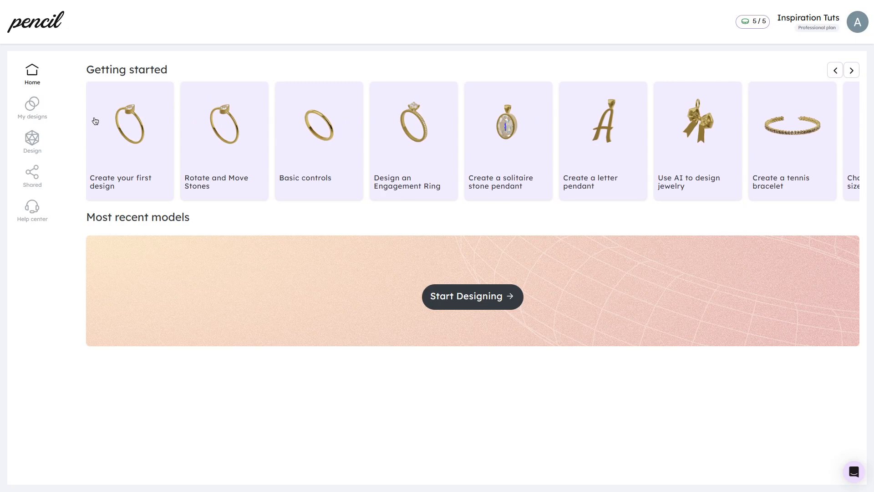
Start a new design from a Bridal template, confirming the template and stone removal.
click(472, 296)
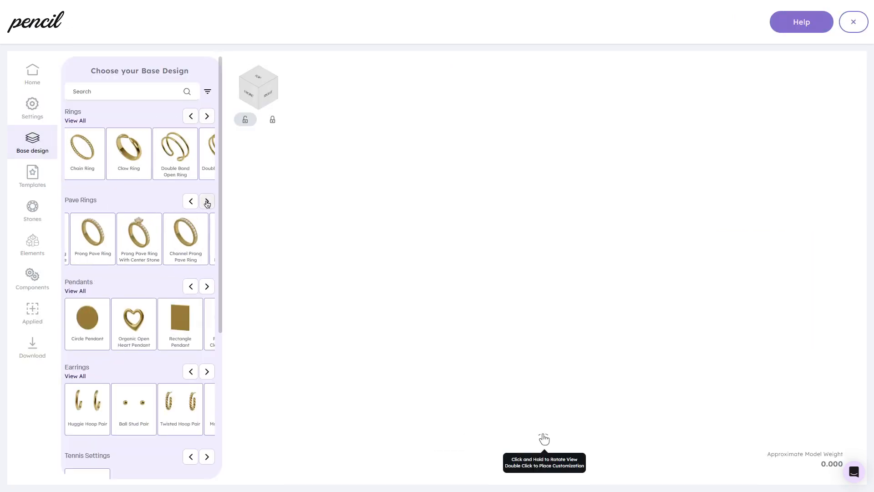
scroll(down, 3)
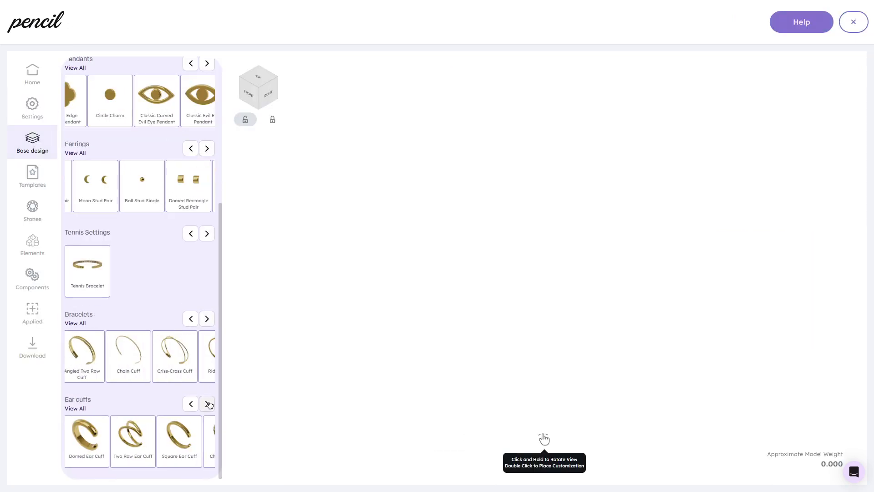
click(32, 176)
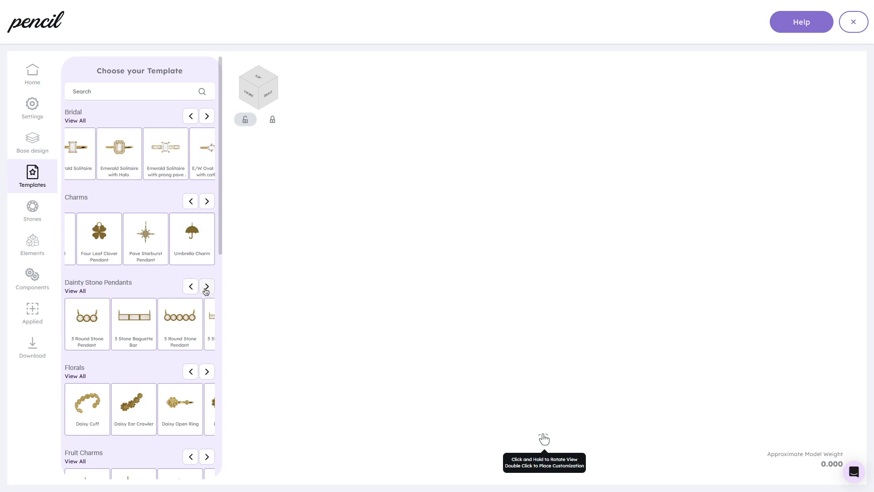
scroll(down, 3)
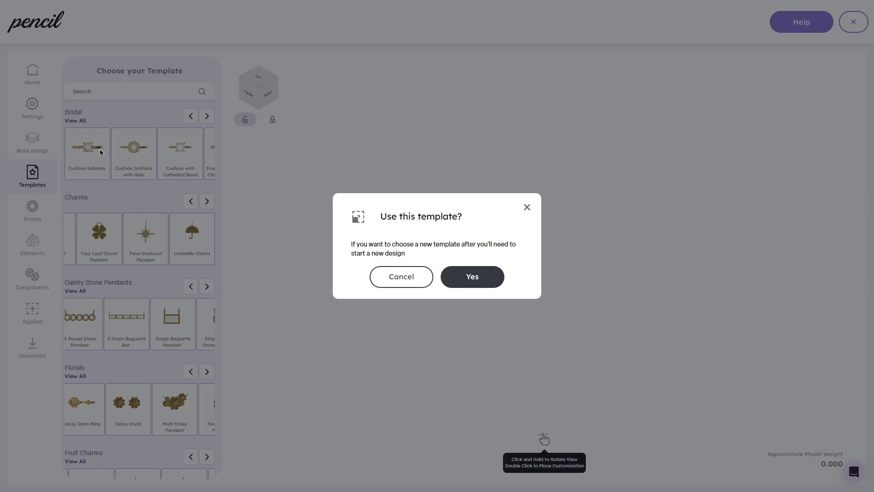
click(471, 277)
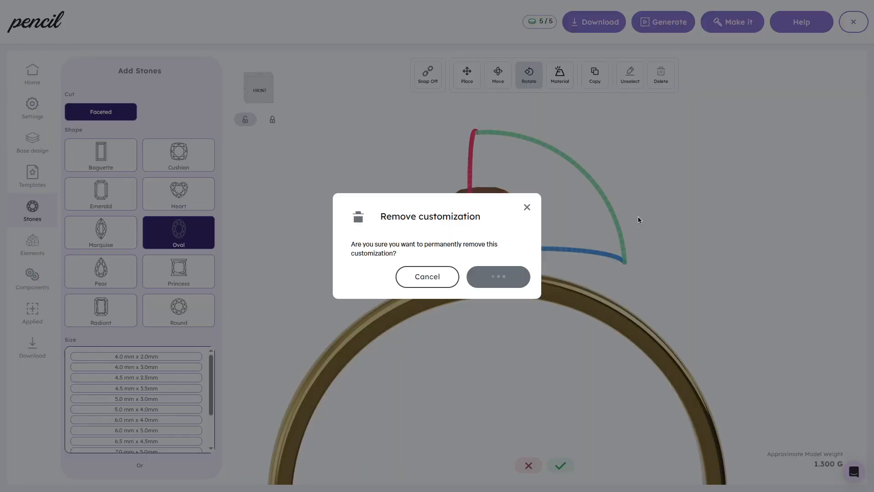
click(497, 277)
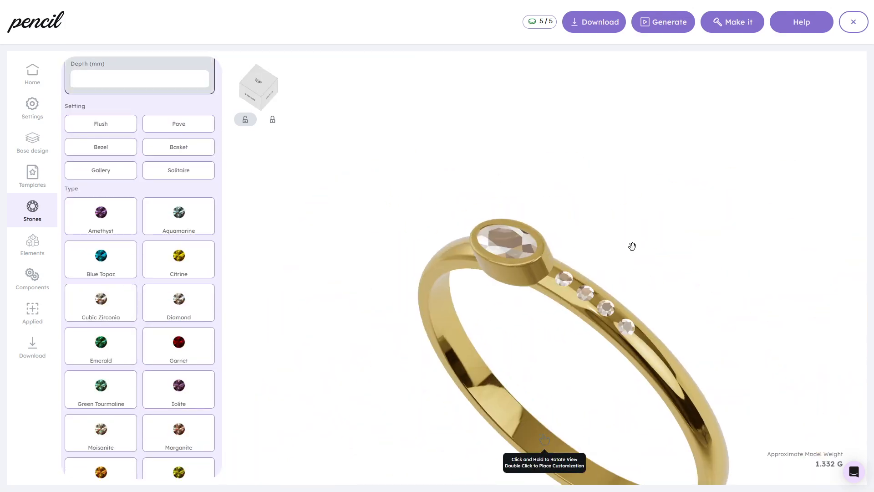
Edit the ring's stones and step through the tutorial to finish the solitaire ring.
click(101, 147)
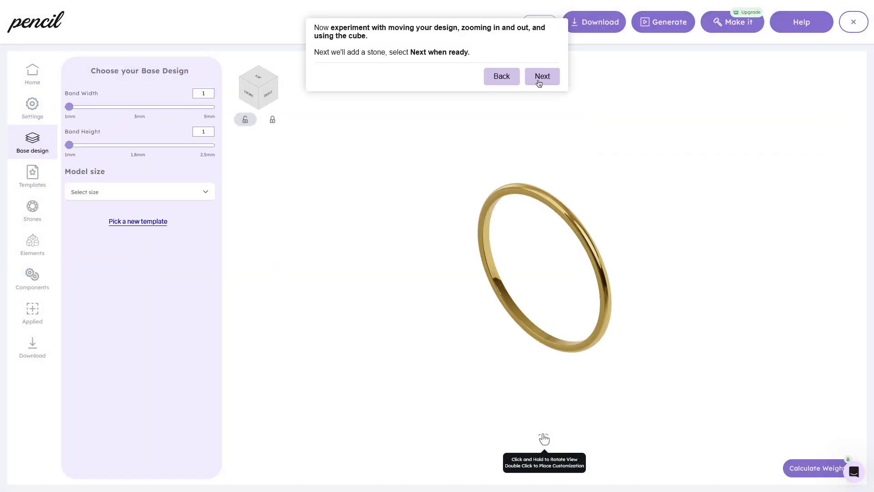
click(541, 76)
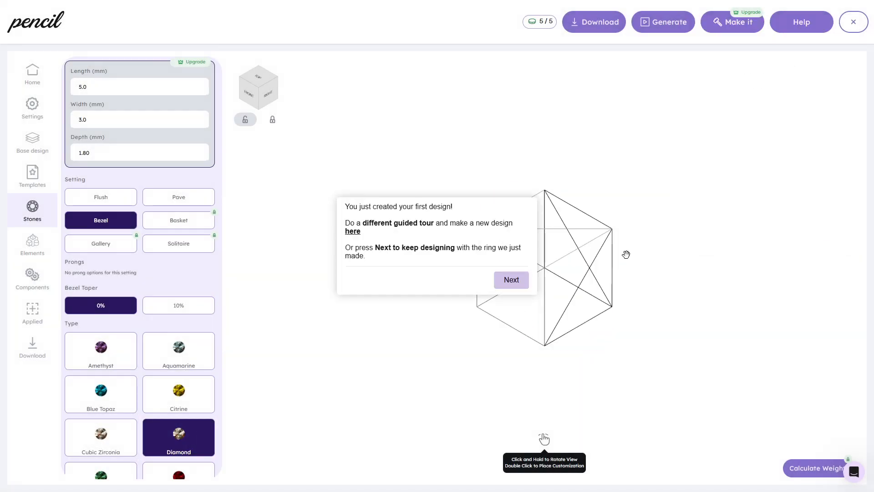
click(510, 279)
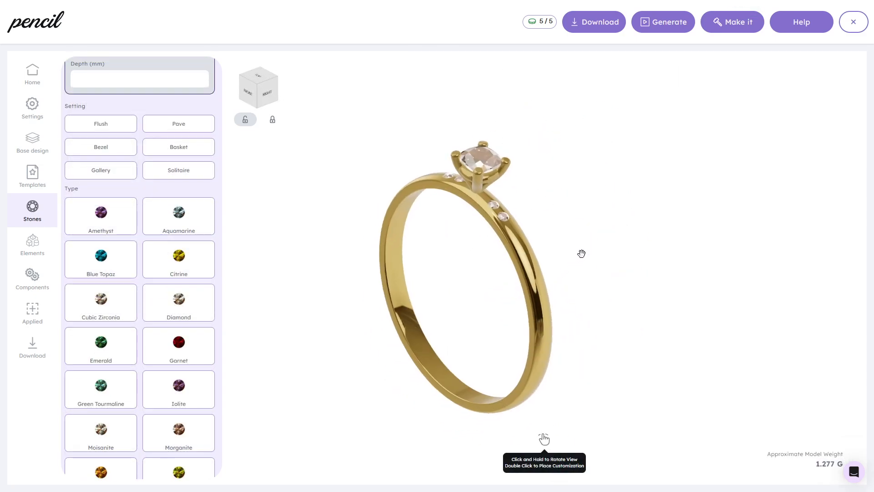
click(663, 22)
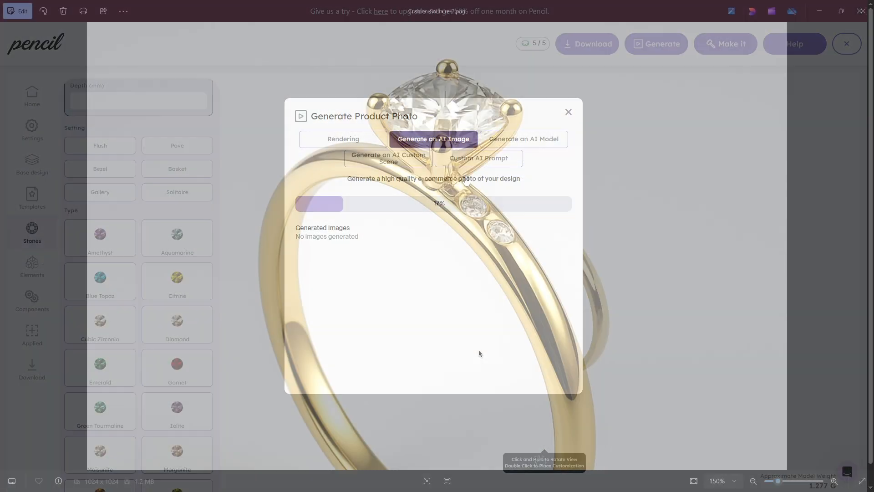
Generate AI product photos of the solitaire ring and view them in the Download panel.
click(568, 112)
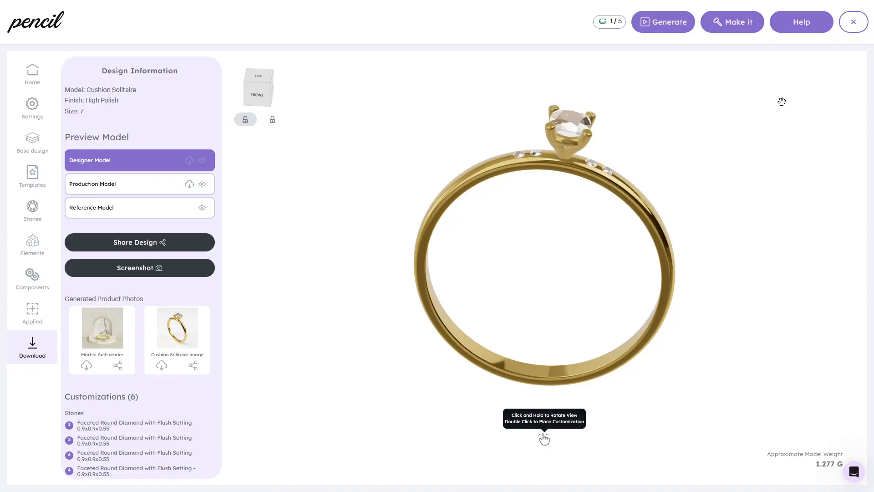
click(732, 22)
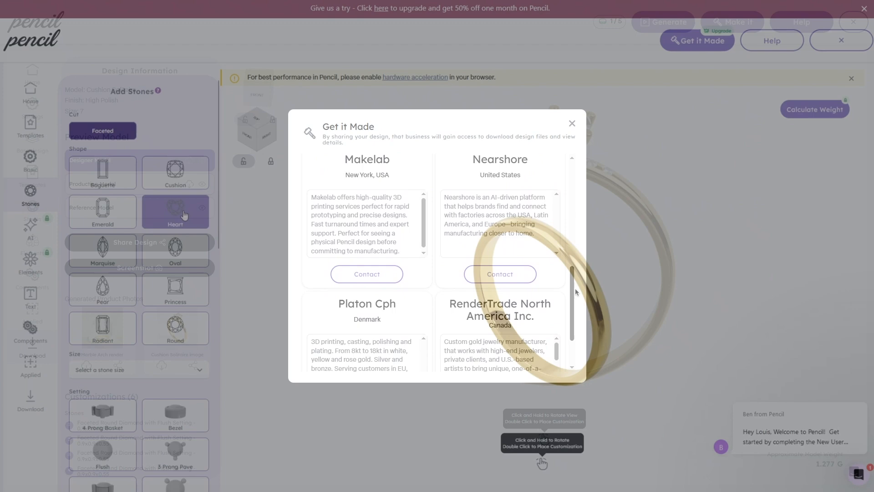
click(571, 123)
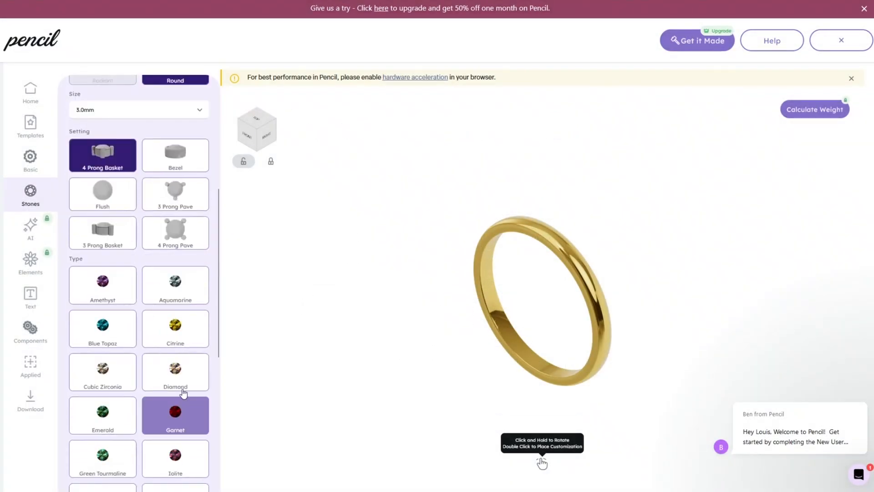
Place a round four-prong stone on the gold band and rotate it.
click(102, 415)
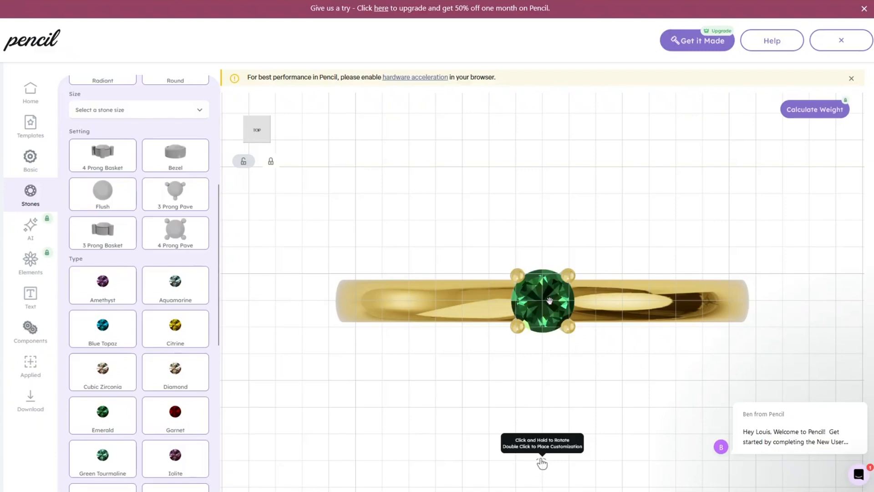
double_click(542, 301)
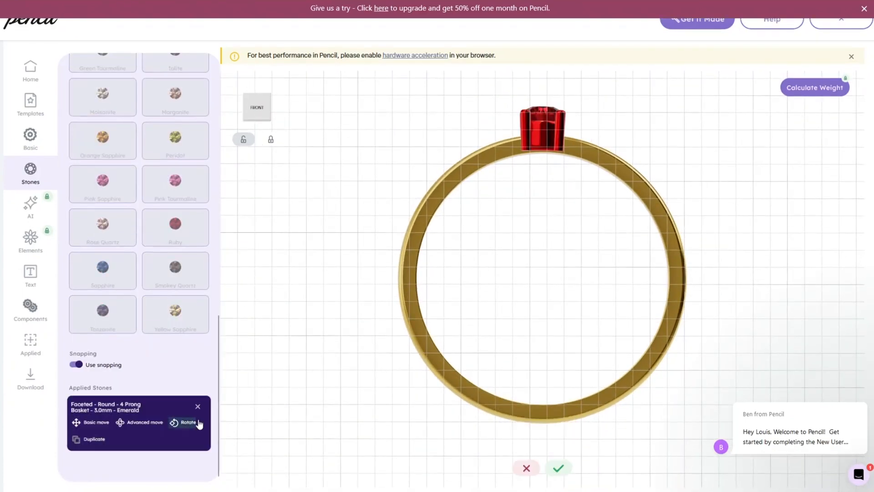
click(188, 422)
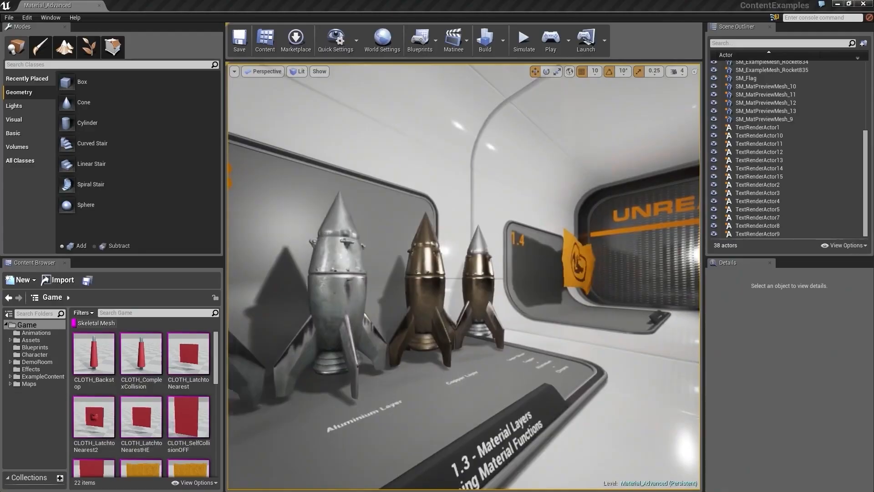
Open the Material_Advanced map to view the aluminium and copper layered rockets.
click(549, 40)
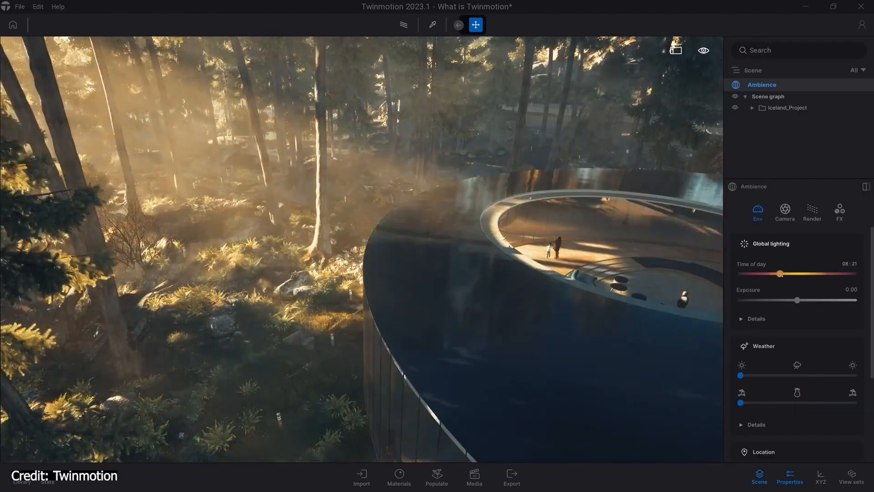
Change the time of day, move the sun above the mountains, and adjust road traffic.
click(21, 485)
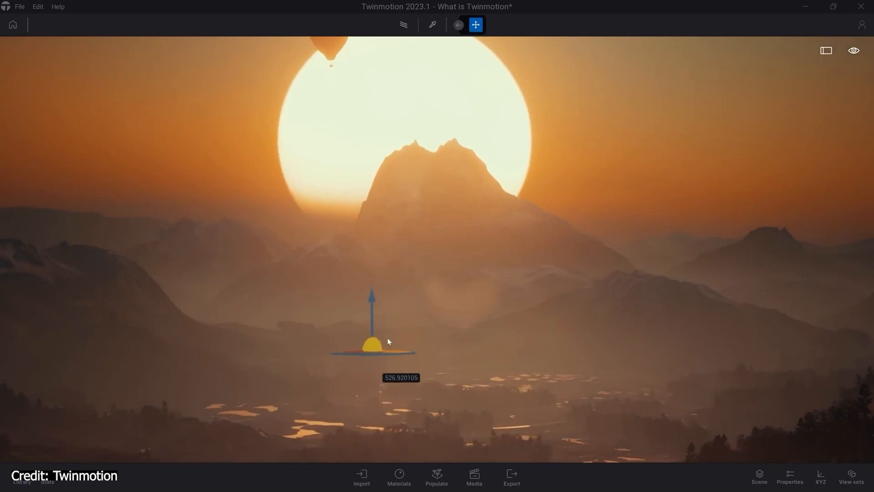
click(474, 478)
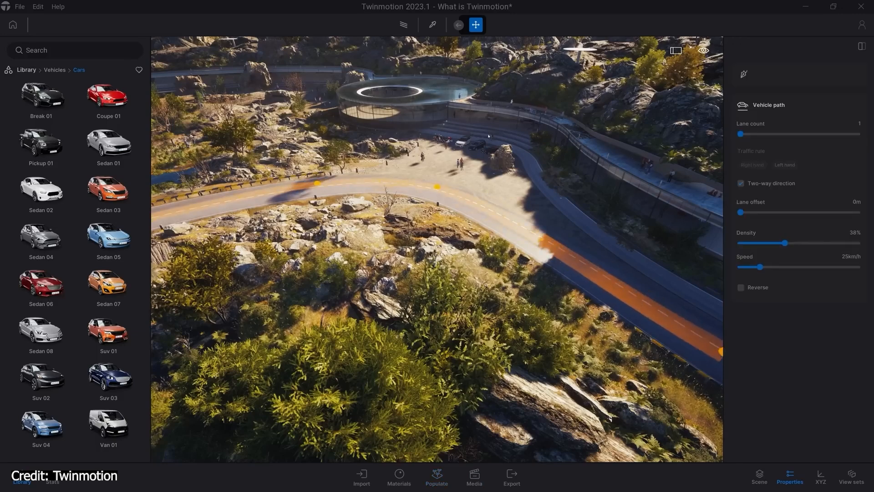
click(437, 477)
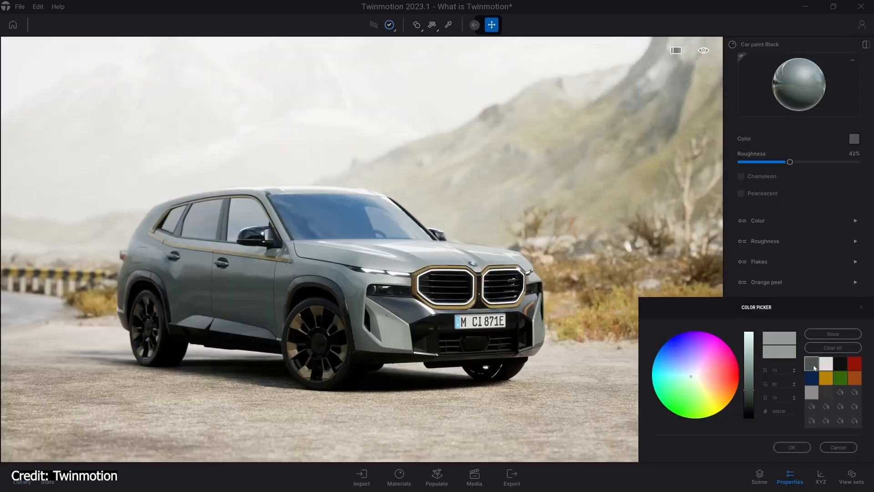
Set the Car paint Black material's colour to a grey preset.
click(853, 364)
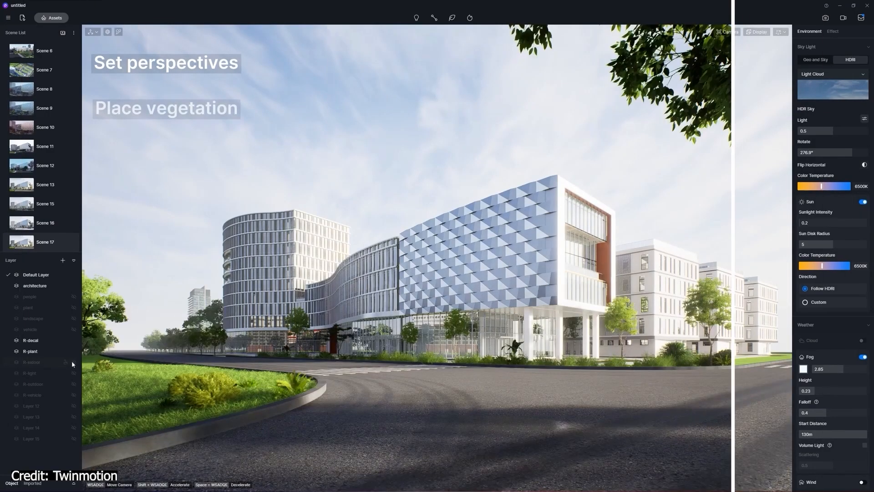
Select the road and set its material's UV Stretch X to 0.15.
click(73, 373)
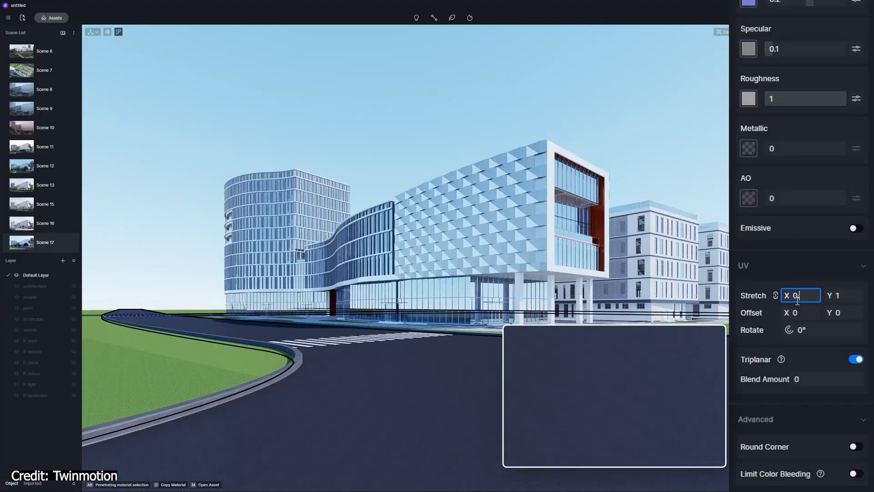
text(0.15)
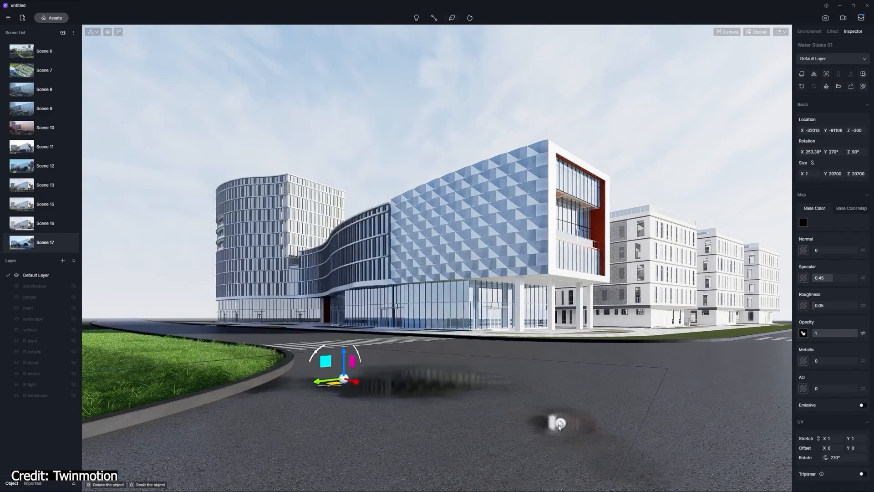
Select the road decal, then set the window rect light's intensity in the Inspector.
click(560, 422)
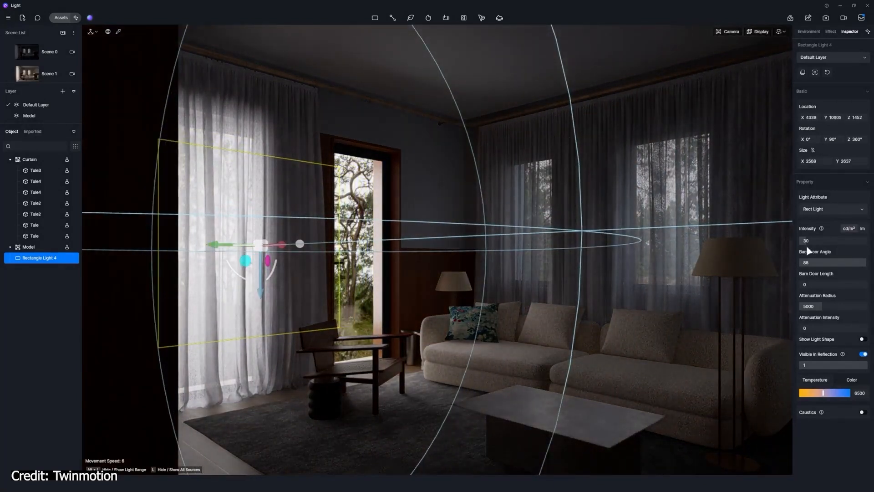
click(831, 306)
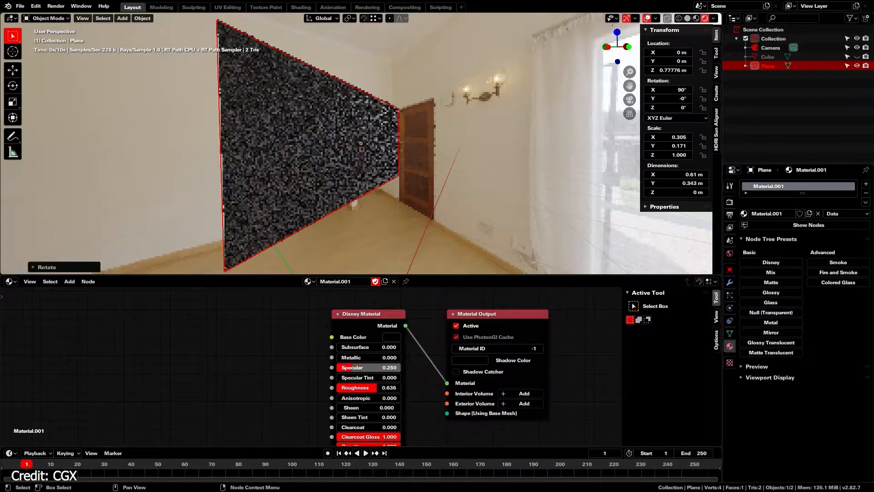
Switch the Color Math node's Mode from Multiply to Mix.
click(248, 357)
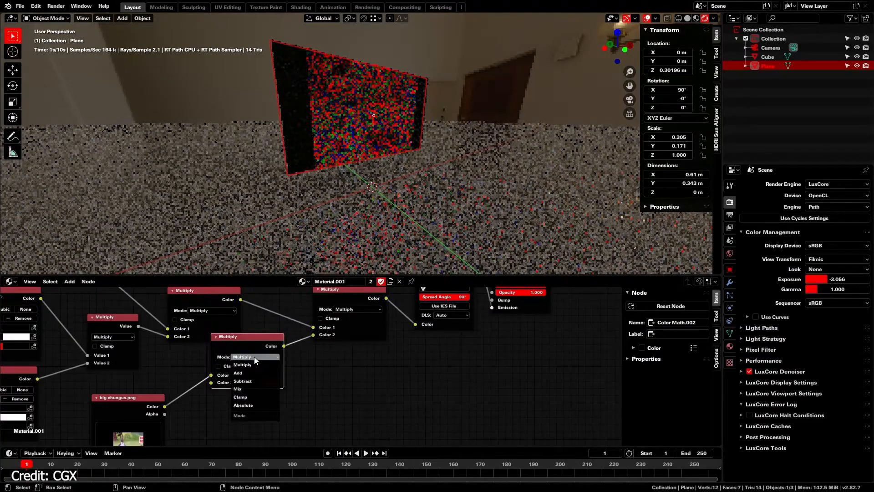
mouse_move(247, 388)
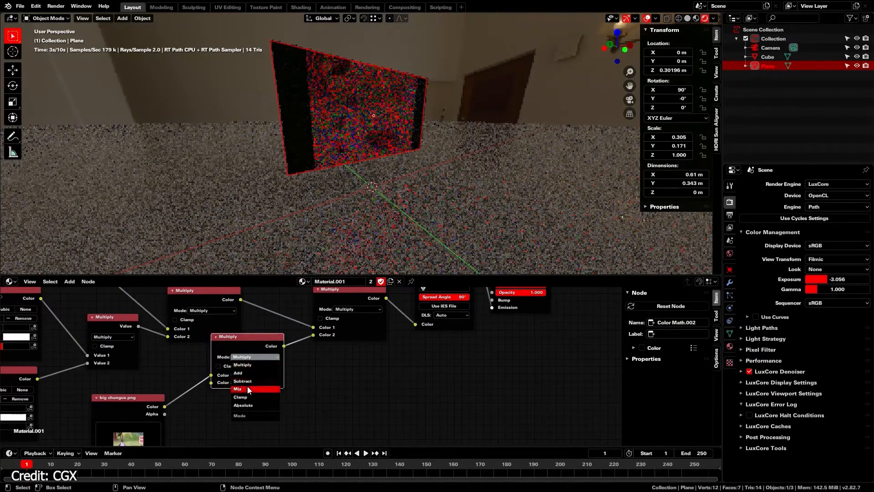
click(238, 388)
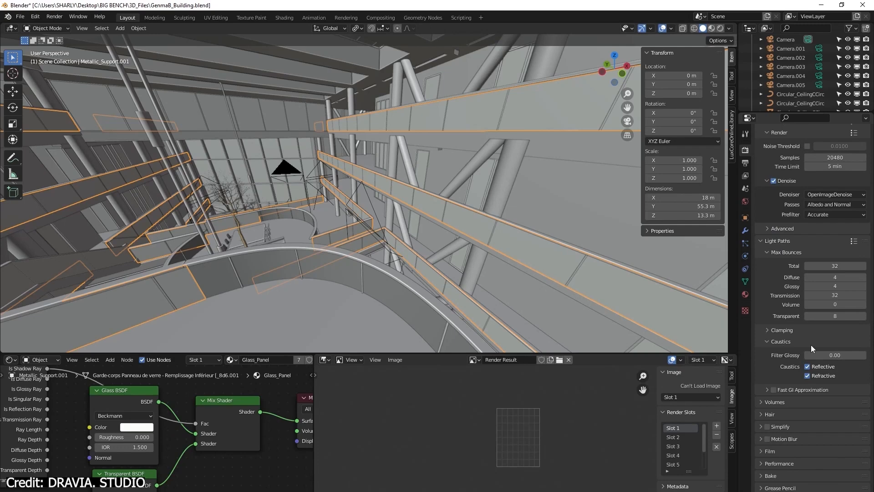
Toggle Refractive caustics in LuxCore's Light Paths caustics settings for the atrium.
click(807, 375)
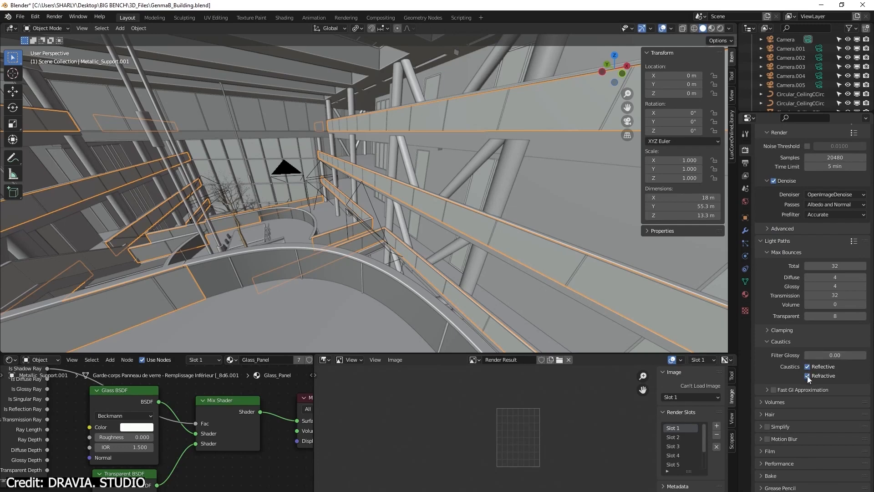
mouse_move(807, 375)
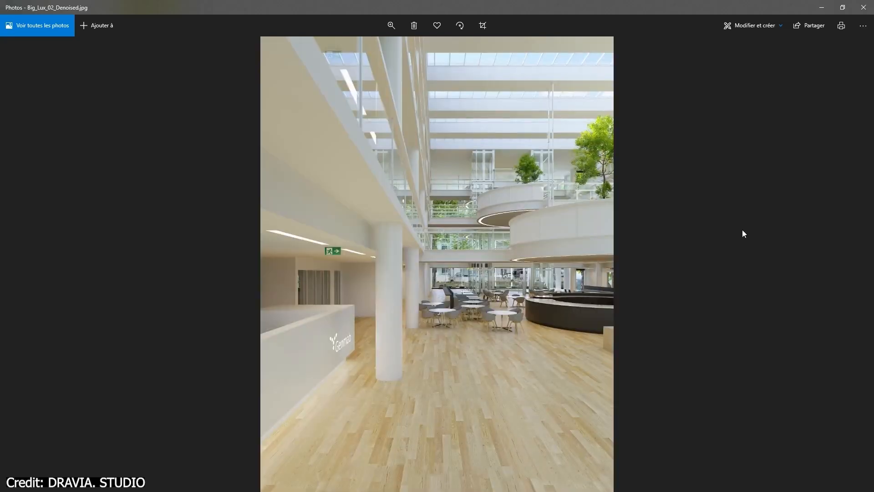
Advance from Big_Lux_02_Denoised.jpg to the next rendered atrium image.
key(right)
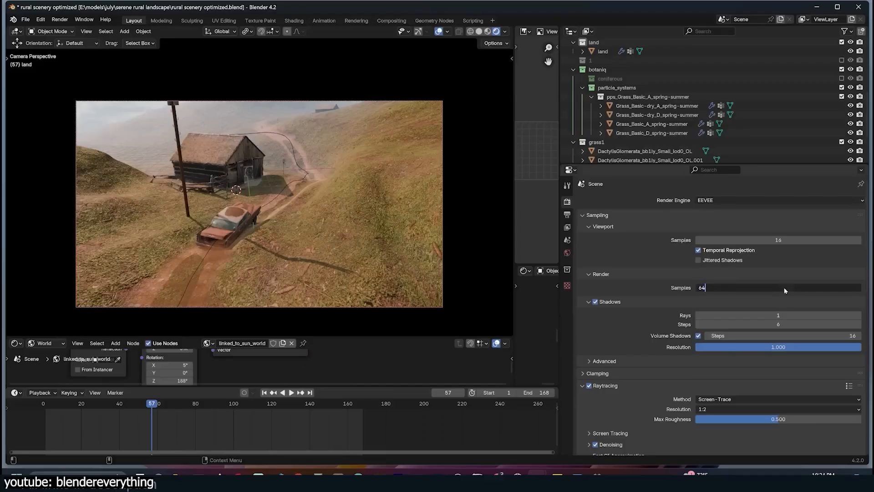
Set EEVEE render samples, enable Screen Space Reflections, and preview example scenes.
click(291, 392)
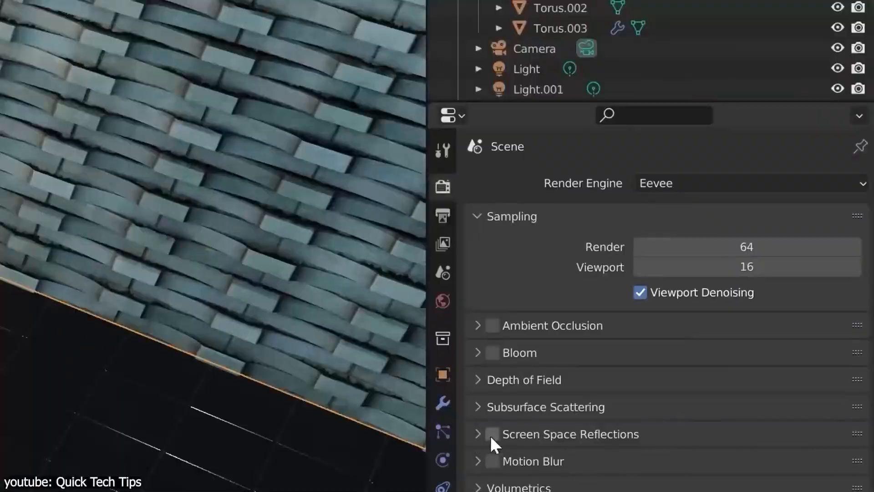
click(493, 434)
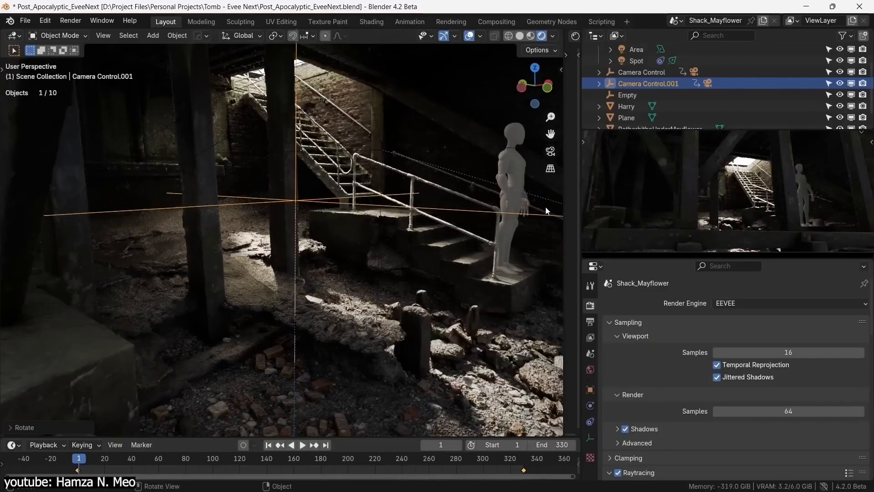
click(599, 83)
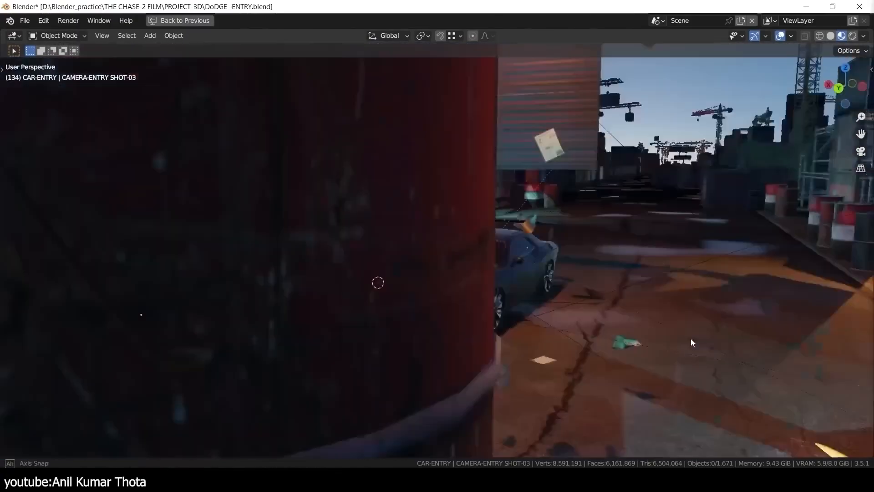
click(183, 21)
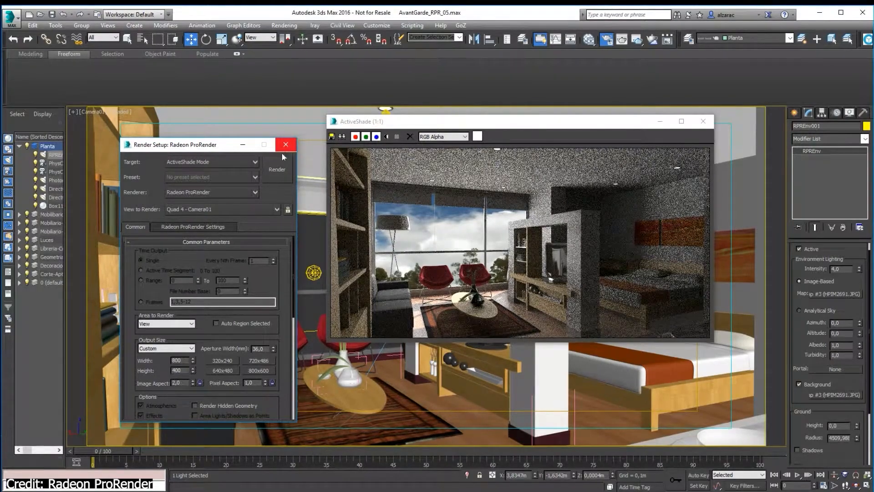
Close Render Setup and set the Radeon ProRender camera type to SphericalPanorama.
click(286, 144)
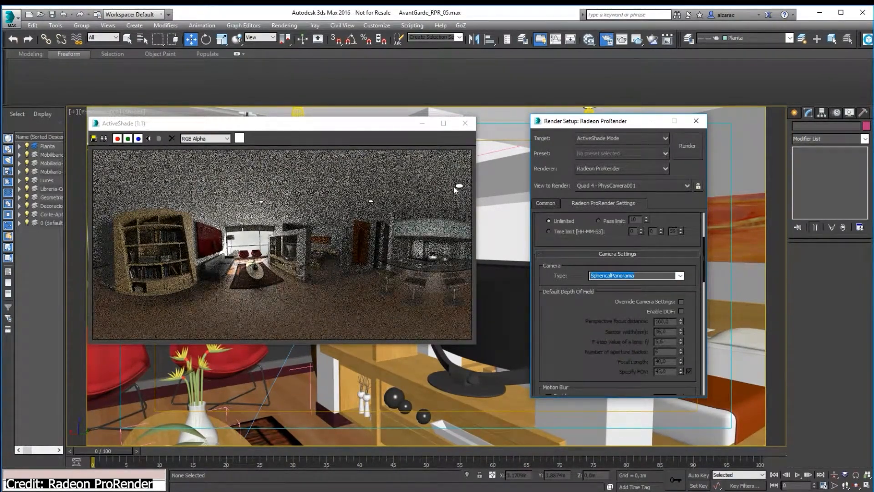
mouse_move(438, 212)
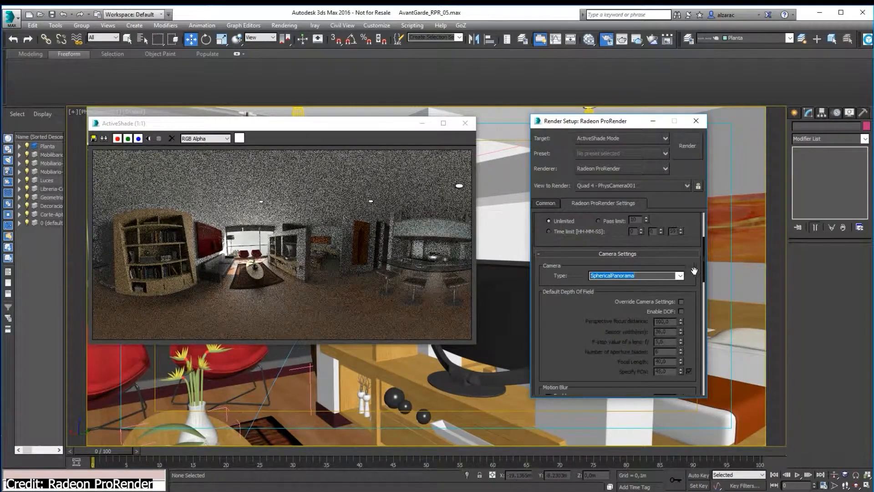
click(680, 275)
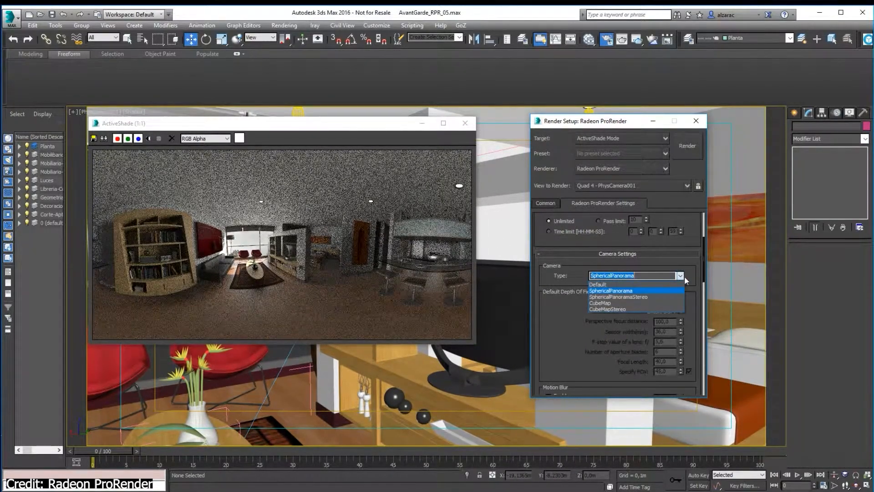
click(611, 291)
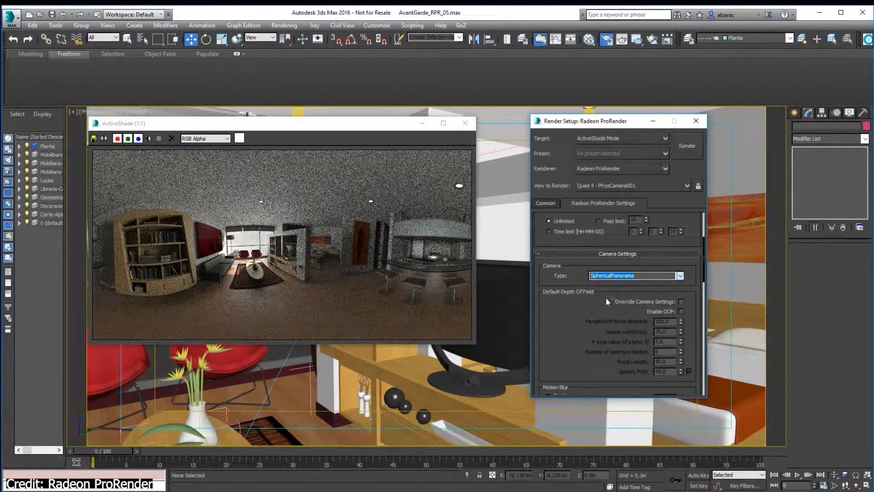
click(633, 275)
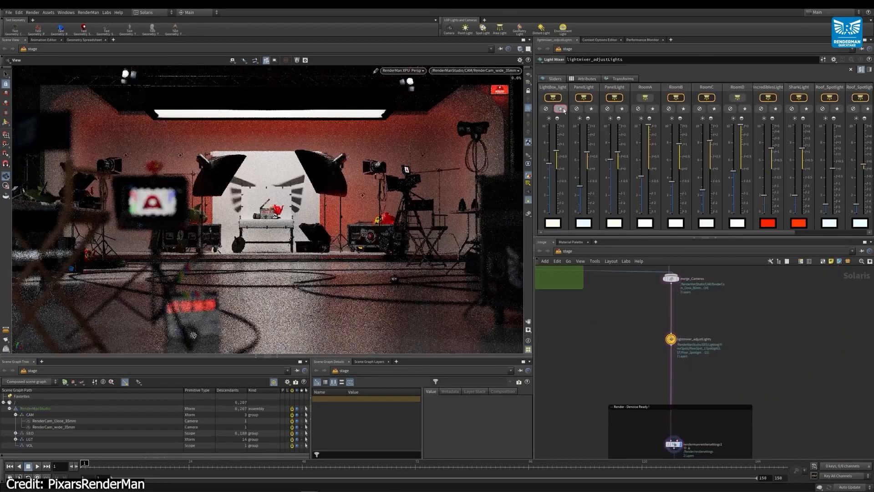
Solo a studio light, adjust the panel light's intensity, and switch render camera.
click(592, 109)
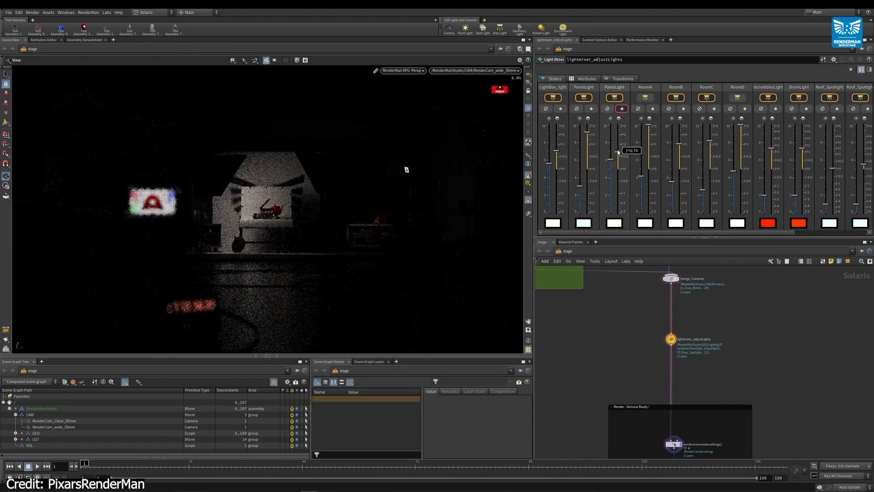
click(475, 70)
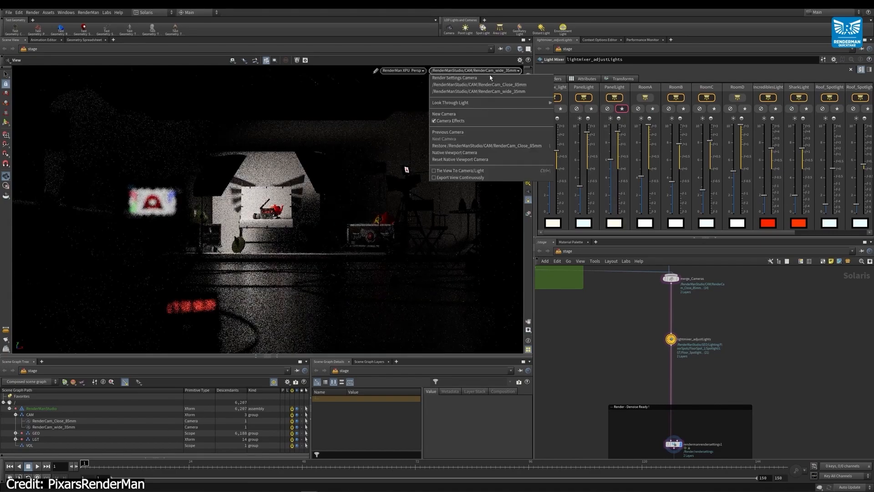
click(479, 92)
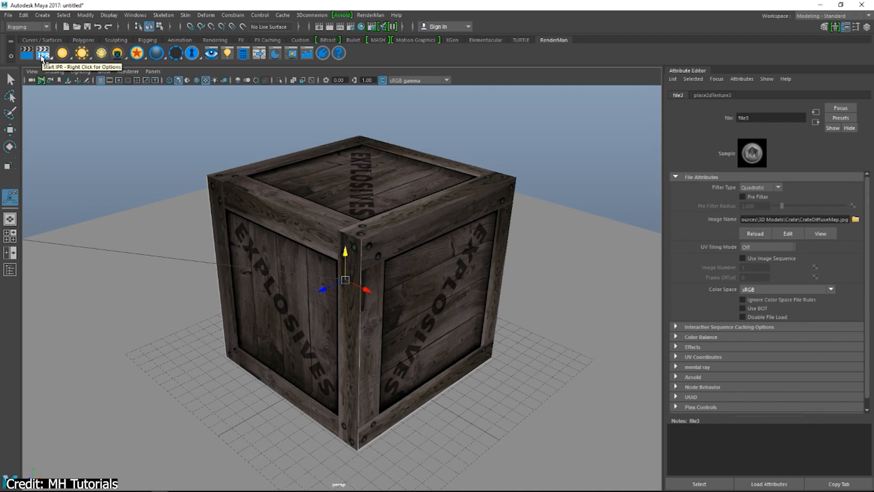
Launch RenderMan IPR from the shelf to render the crate in the 'it' window.
click(44, 53)
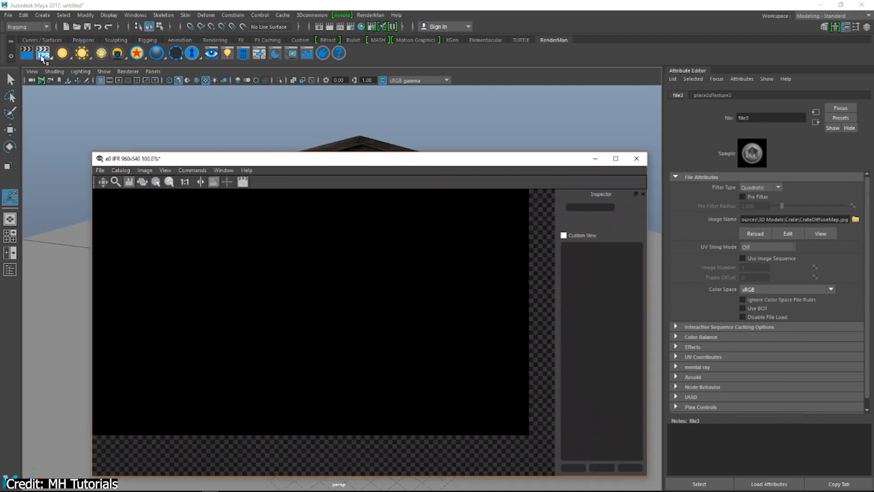
click(42, 53)
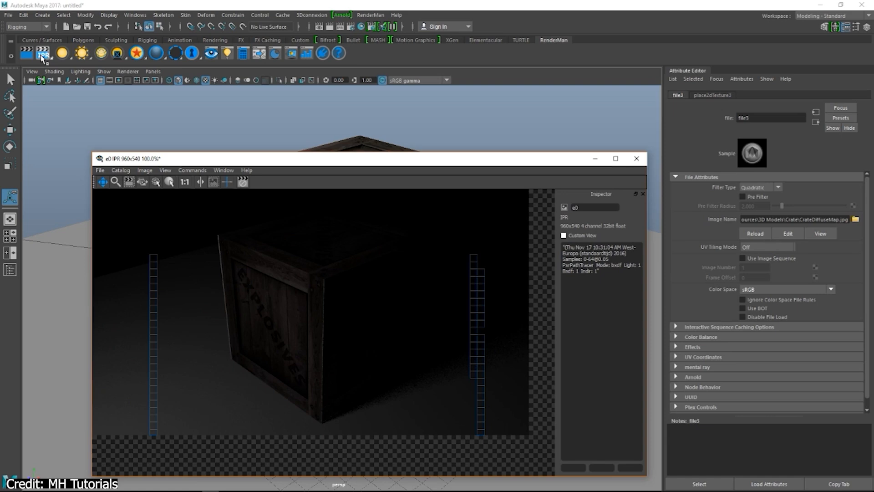